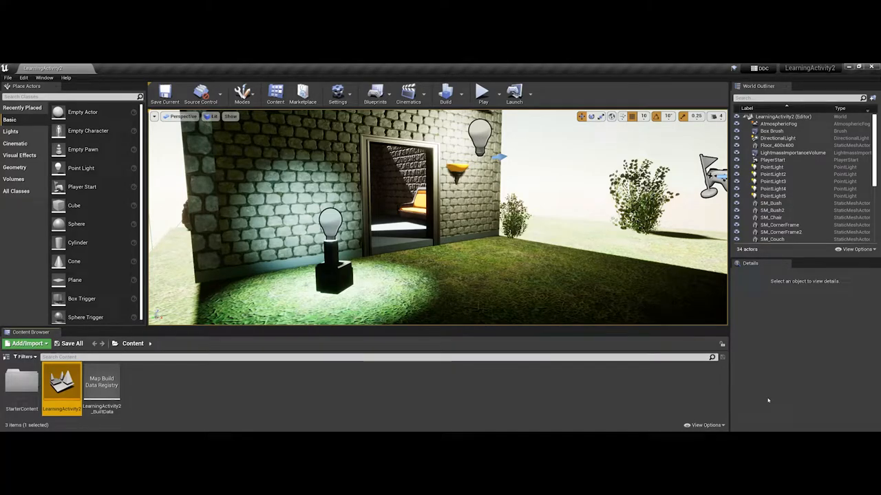
{"action": "mouse_move", "coordinate": [760, 399]}
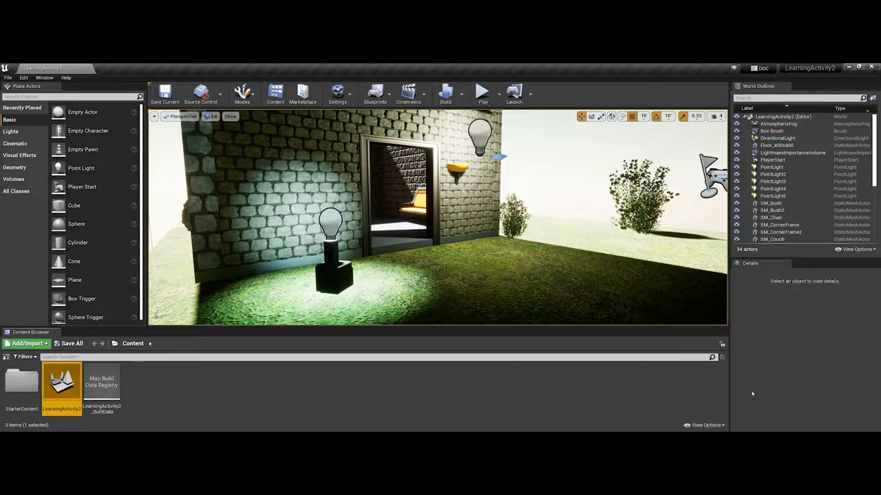
{"action": "mouse_move", "coordinate": [749, 392]}
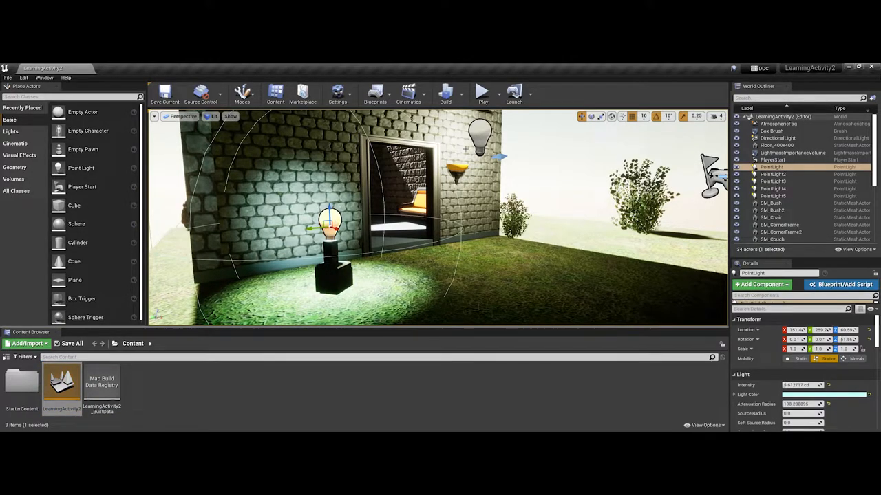
Select the PlayerStart actor and show the viewport options list with the screenshot tool
{"action": "left_click", "coordinate": [772, 173]}
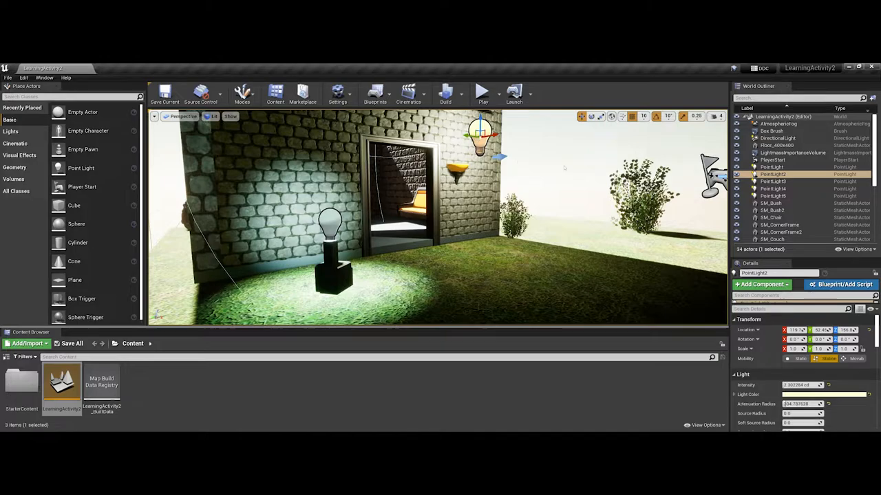
{"action": "left_click", "coordinate": [773, 159]}
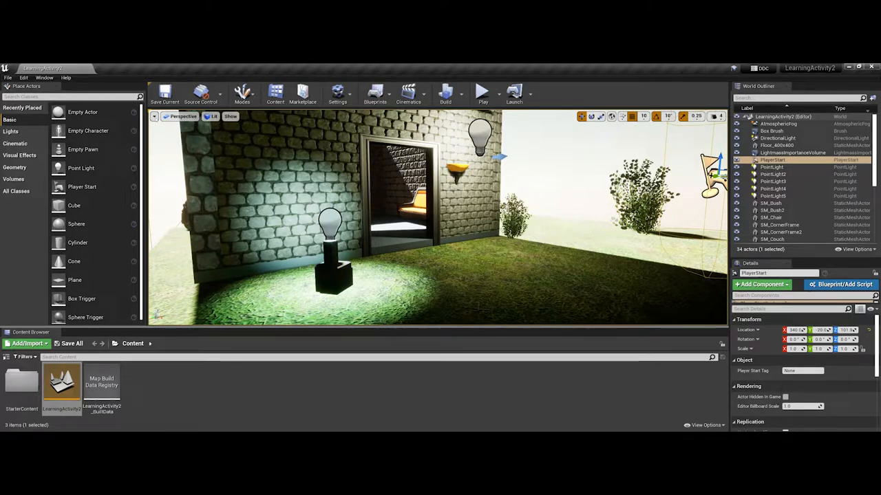
{"action": "left_click", "coordinate": [154, 116]}
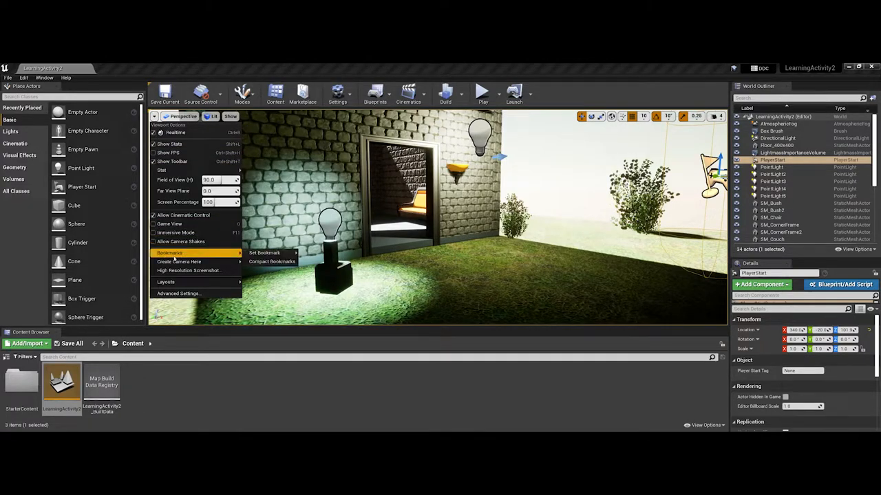
{"action": "mouse_move", "coordinate": [187, 270]}
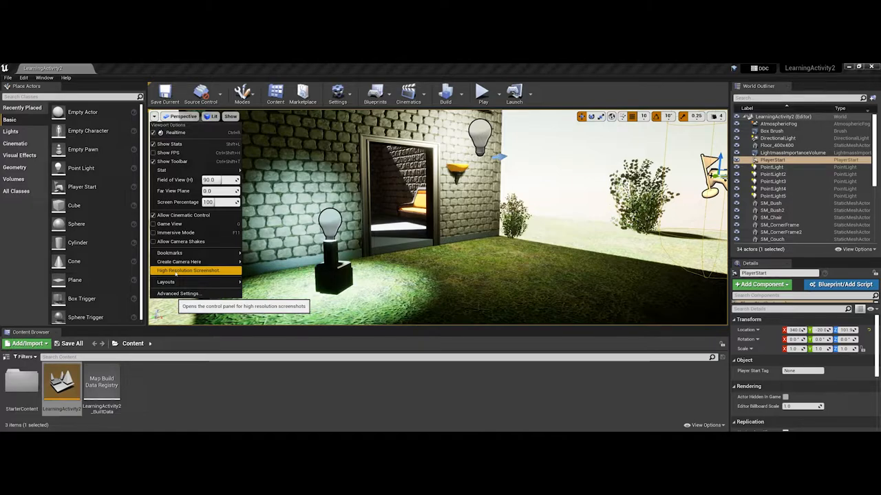
Launch the High Resolution Screenshot tool and move its panel to the lower left
{"action": "left_click", "coordinate": [188, 270]}
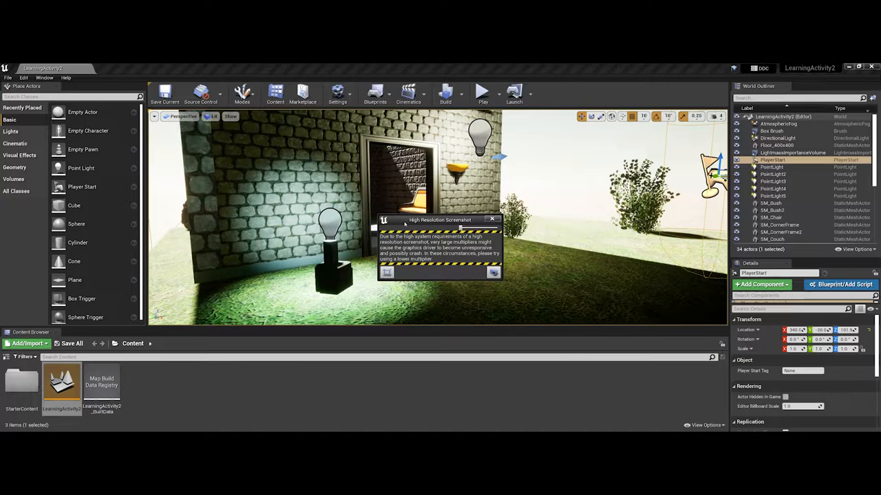
{"action": "mouse_move", "coordinate": [405, 225]}
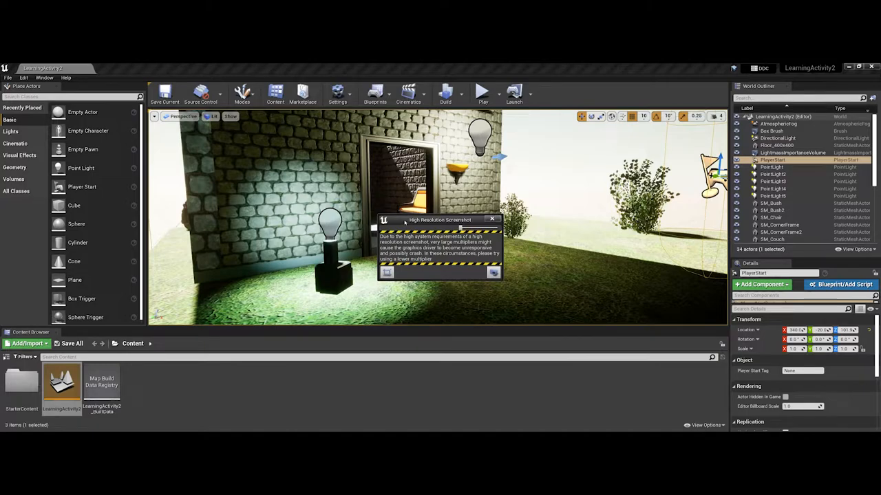
{"action": "left_click_drag", "start_coordinate": [441, 220], "coordinate": [115, 209]}
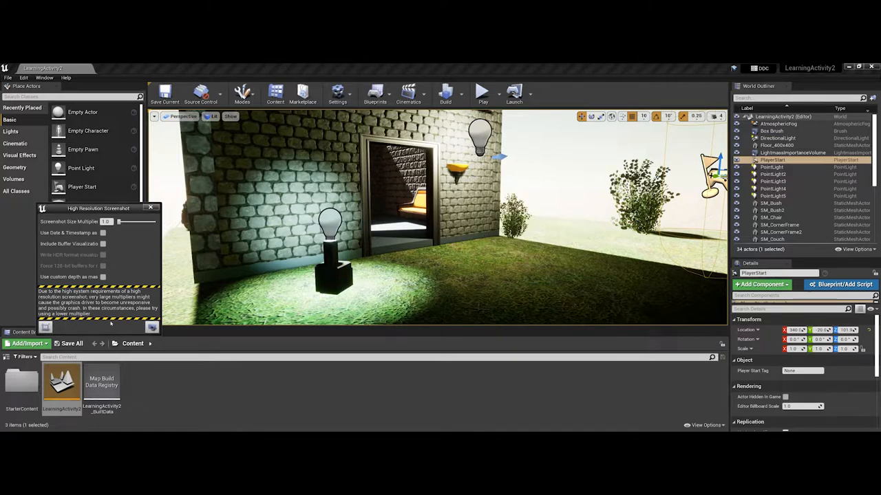
{"action": "mouse_move", "coordinate": [152, 327]}
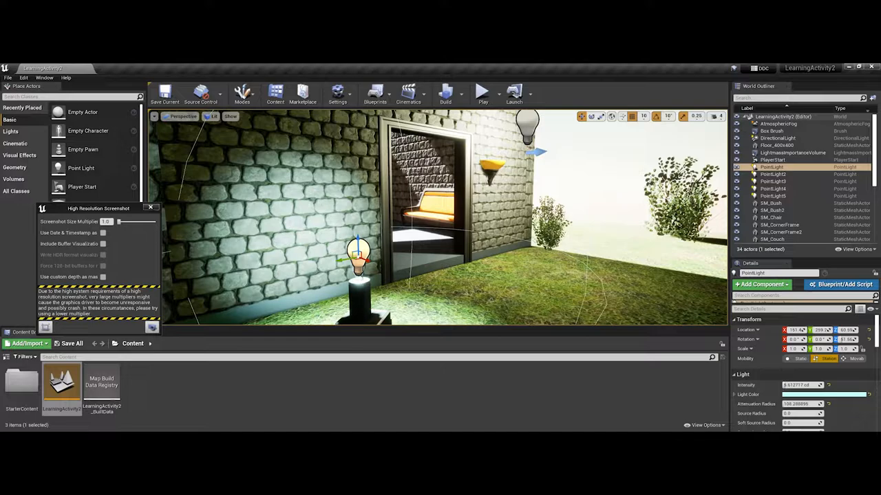
{"action": "mouse_move", "coordinate": [482, 93]}
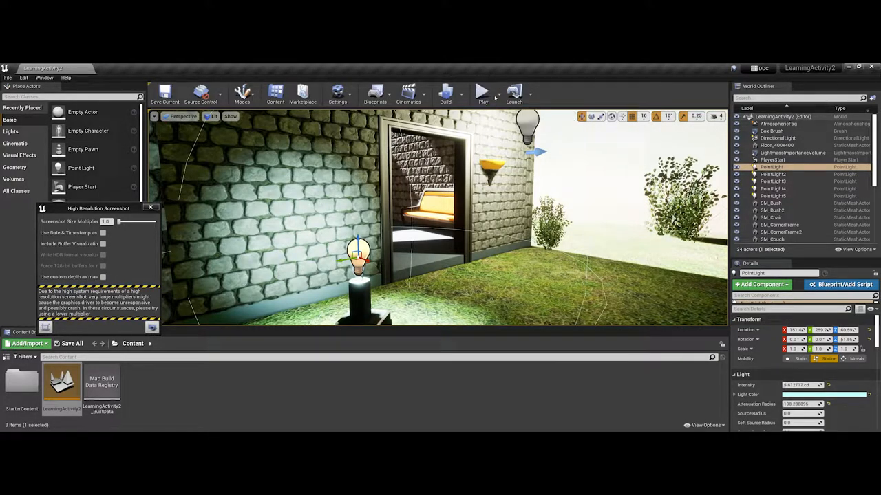
Start simulating the level from the toolbar
{"action": "left_click", "coordinate": [491, 91]}
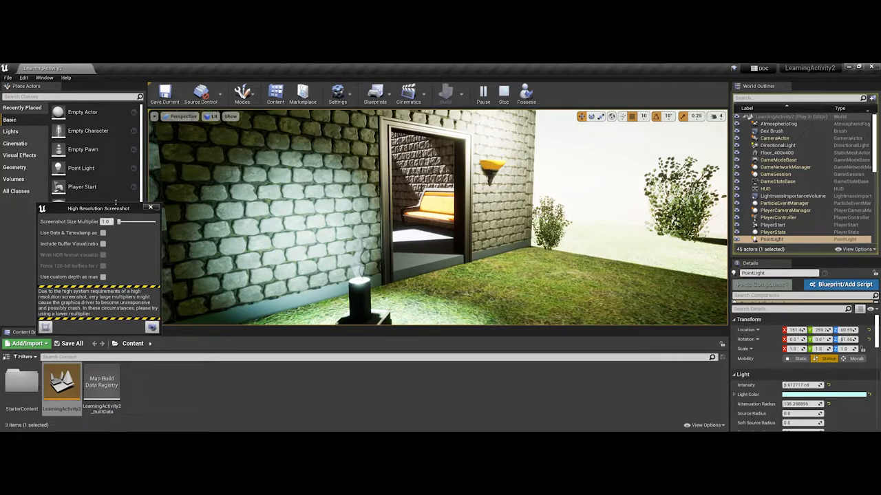
{"action": "mouse_move", "coordinate": [152, 328]}
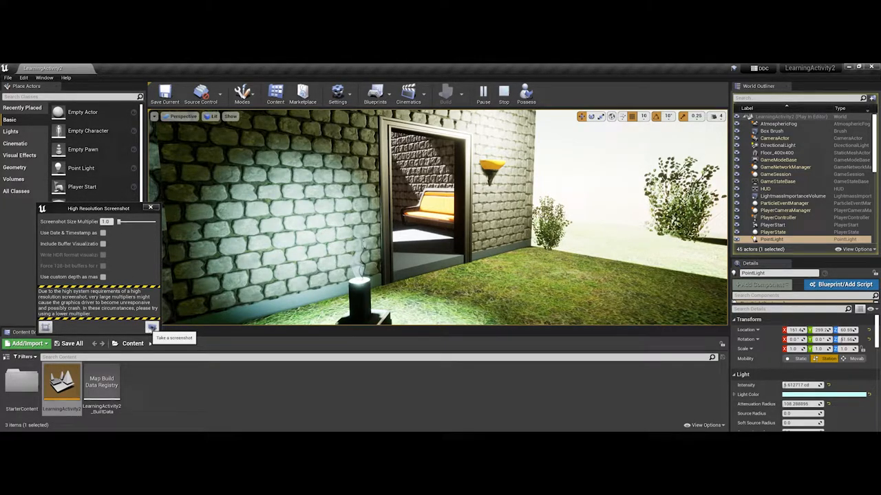
Capture two full-viewport high-resolution screenshots and reach the Screenshots folder
{"action": "left_click", "coordinate": [151, 327]}
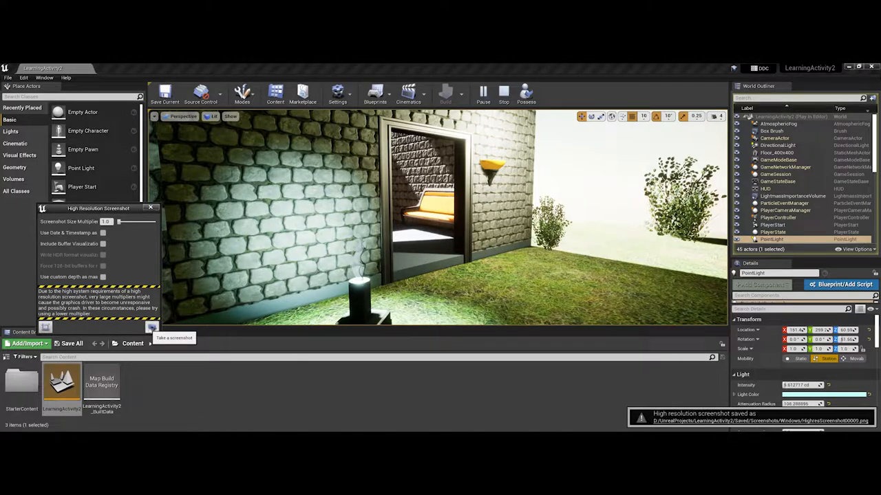
{"action": "mouse_move", "coordinate": [575, 413]}
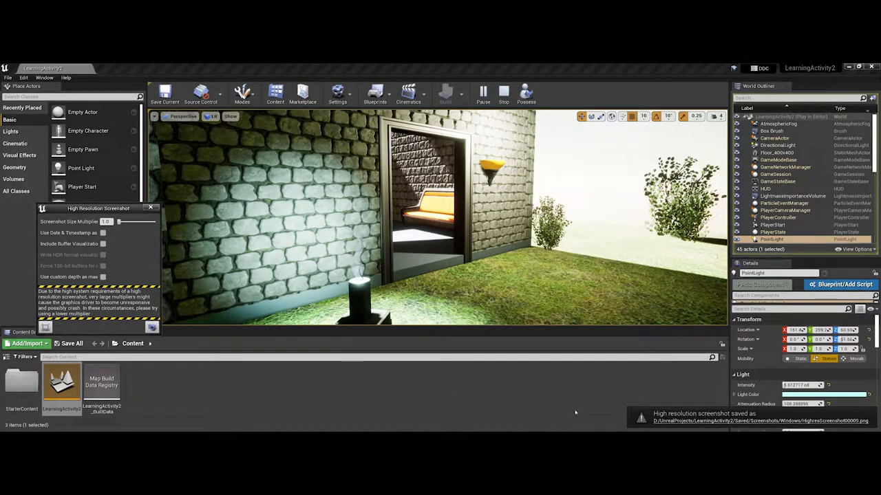
{"action": "mouse_move", "coordinate": [663, 421]}
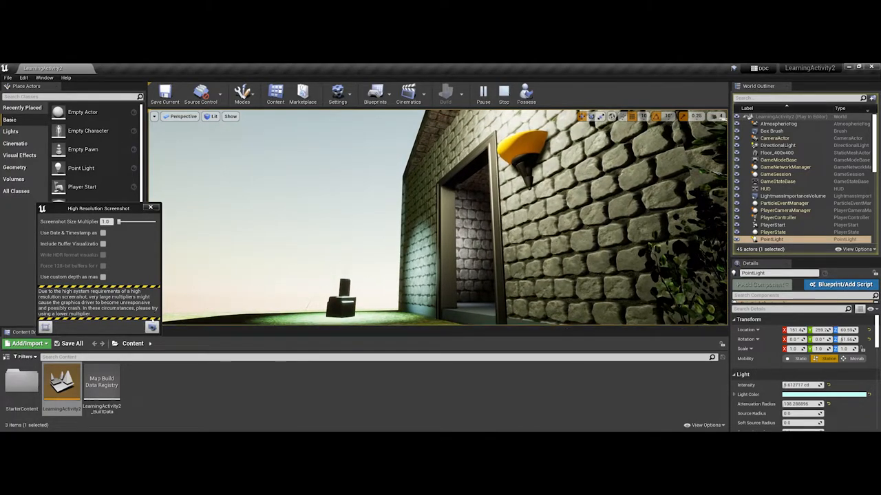
{"action": "mouse_move", "coordinate": [151, 328]}
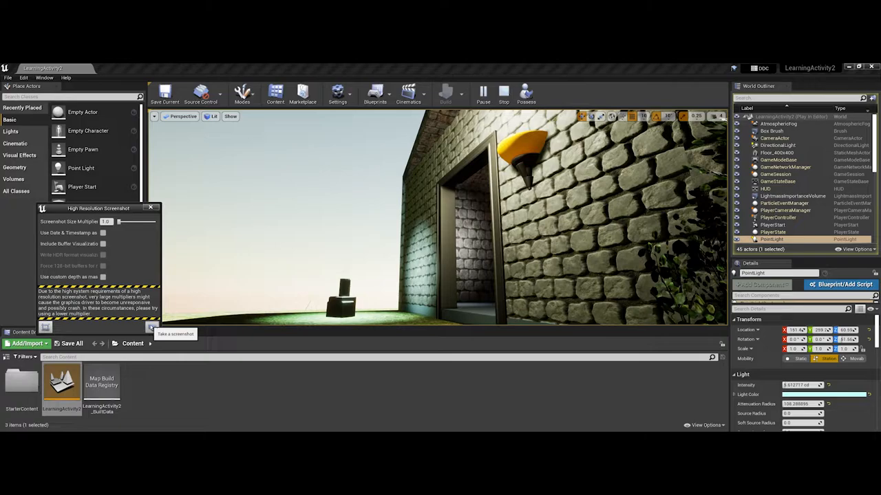
{"action": "left_click", "coordinate": [151, 327]}
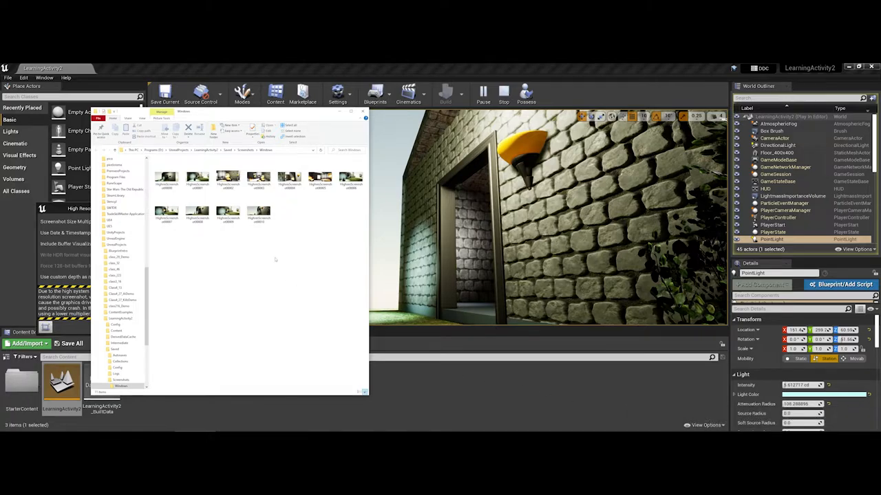
Preview the most recent screenshot in Photos, then close the viewer and Explorer
{"action": "left_click", "coordinate": [259, 214]}
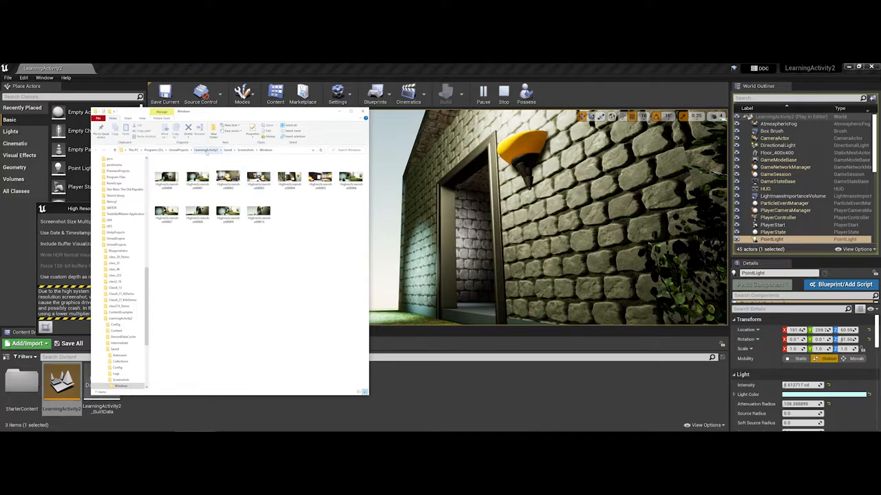
{"action": "left_click", "coordinate": [227, 209]}
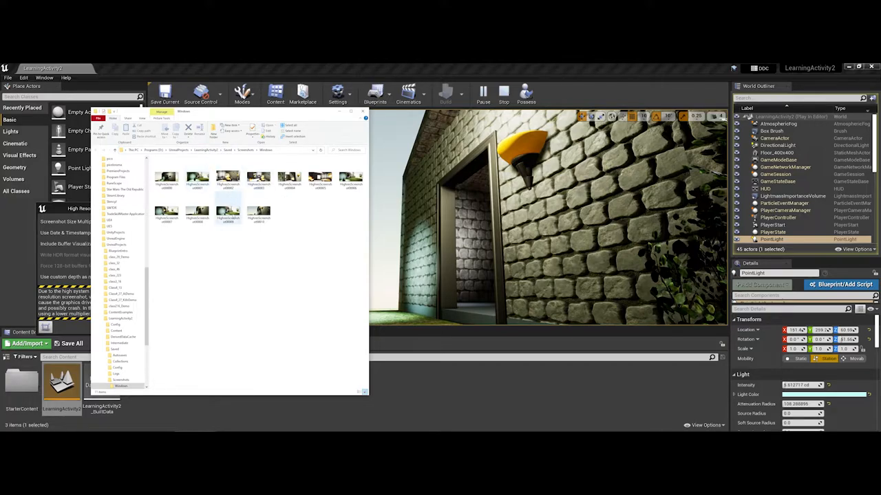
{"action": "double_click", "coordinate": [227, 213]}
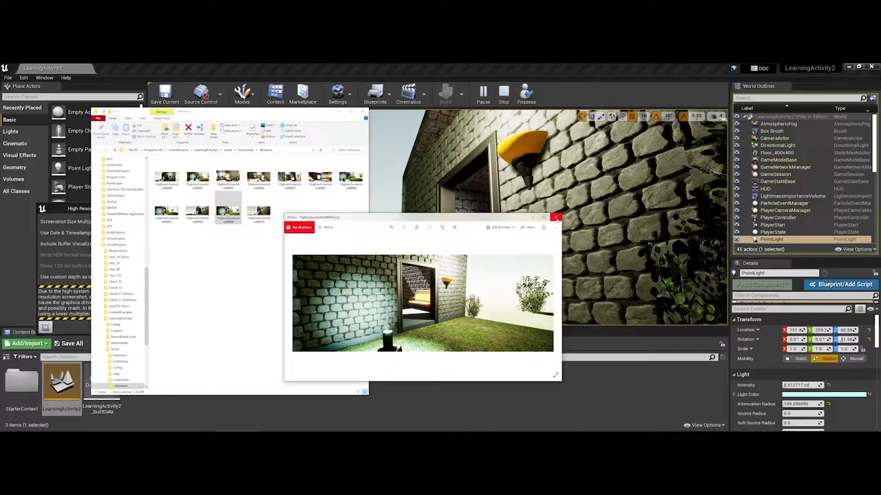
{"action": "left_click", "coordinate": [556, 218]}
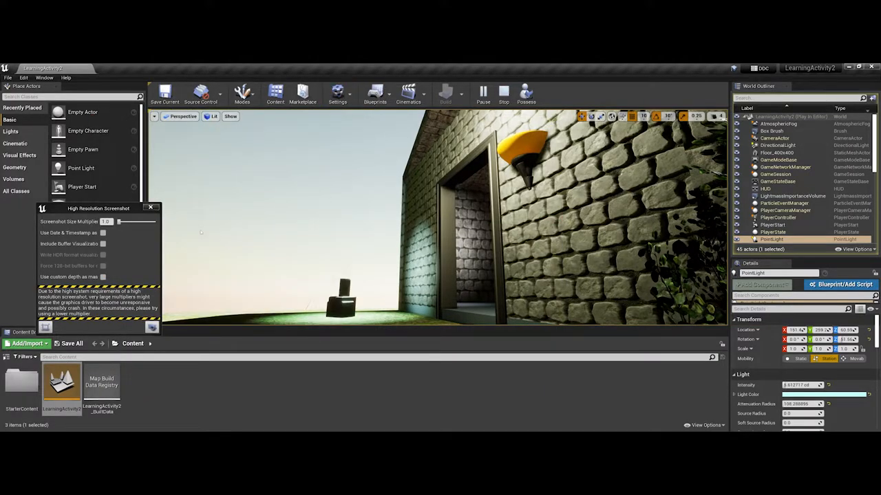
{"action": "mouse_move", "coordinate": [151, 328]}
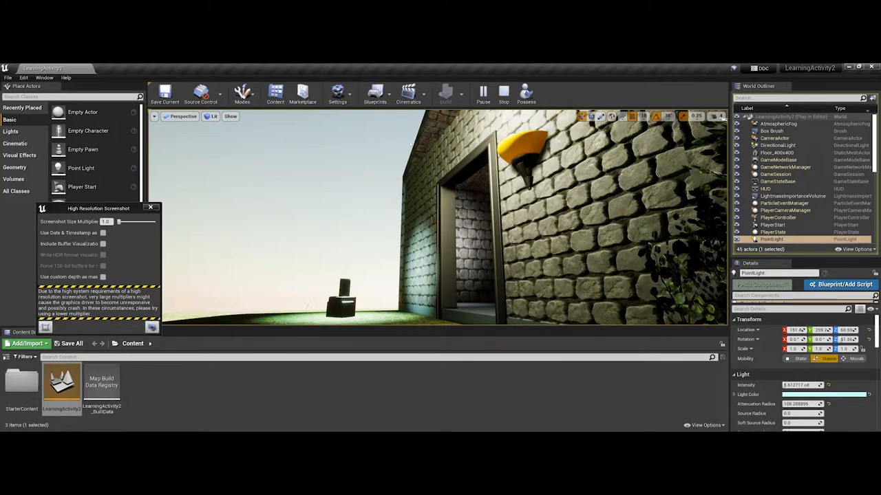
{"action": "mouse_move", "coordinate": [483, 93]}
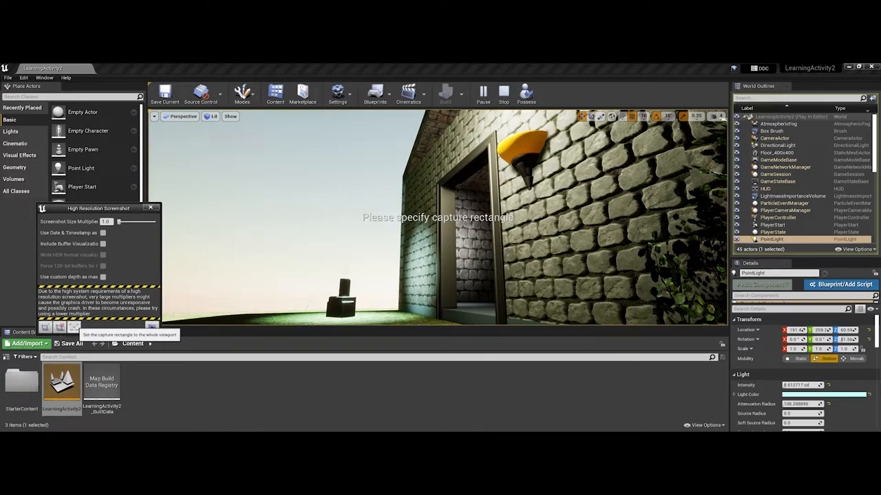
{"action": "mouse_move", "coordinate": [60, 328]}
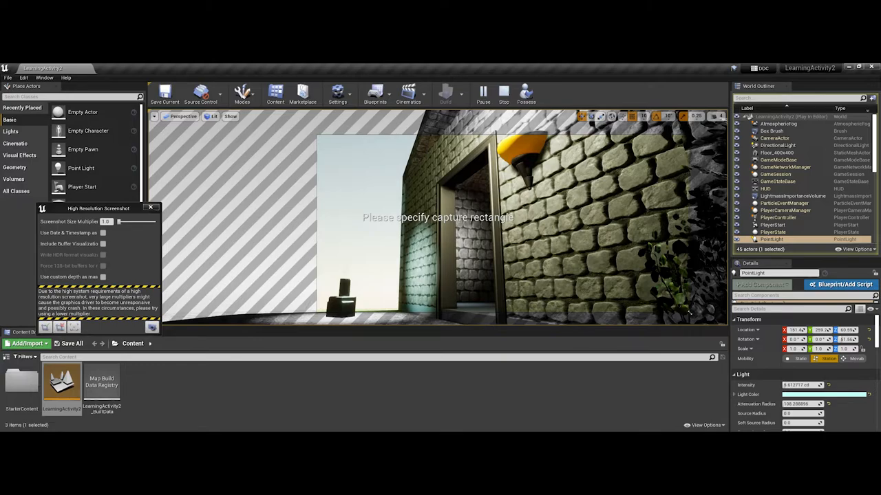
{"action": "mouse_move", "coordinate": [264, 217]}
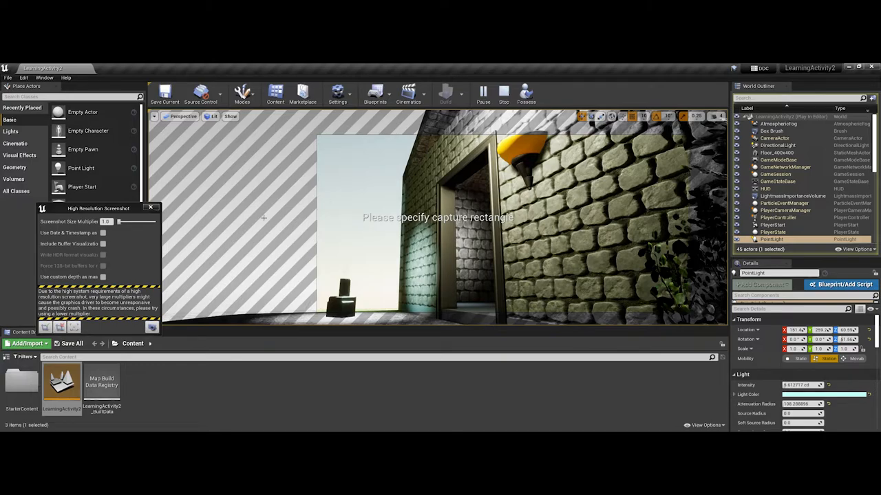
{"action": "mouse_move", "coordinate": [482, 168]}
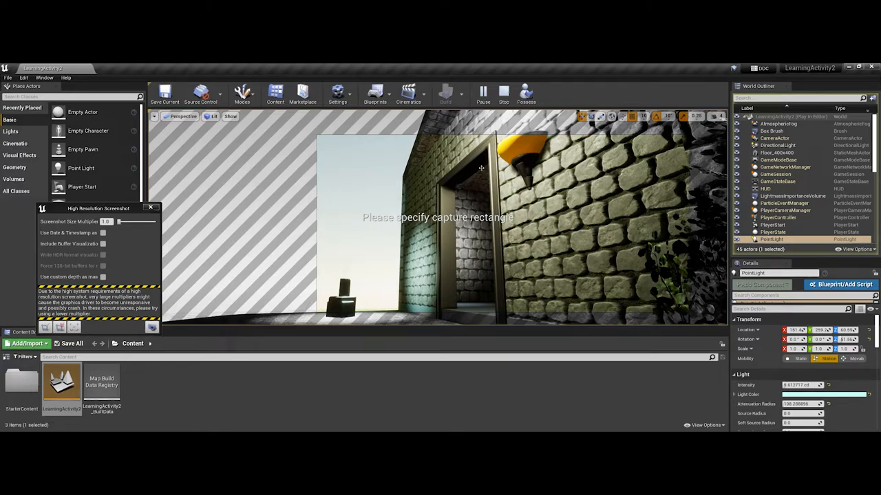
{"action": "mouse_move", "coordinate": [410, 182]}
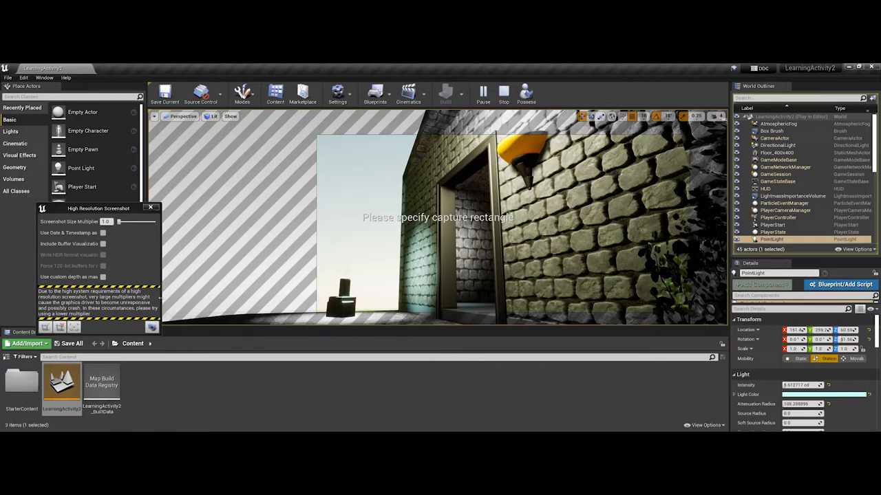
{"action": "mouse_move", "coordinate": [153, 327]}
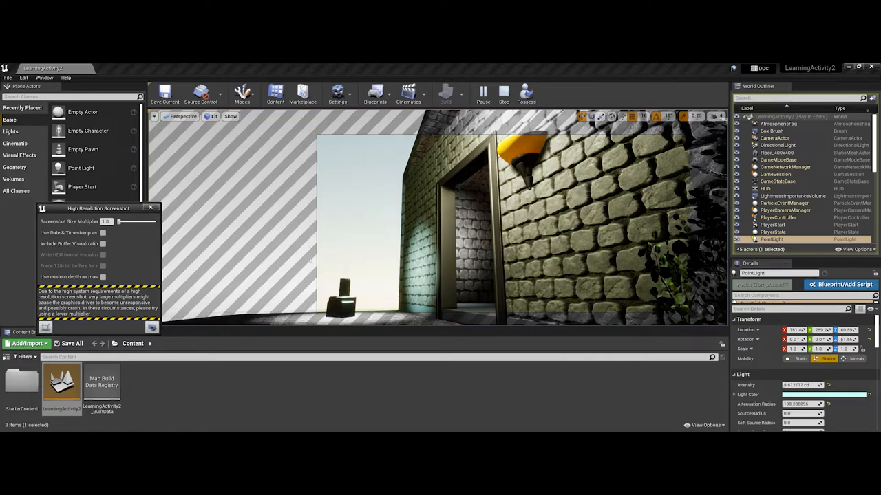
Capture the marked region as a screenshot and show its folder from the notification
{"action": "left_click", "coordinate": [151, 327]}
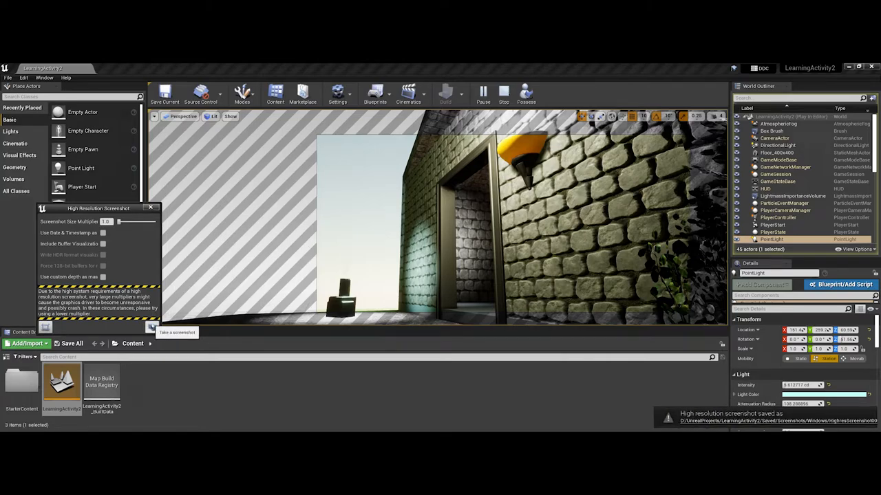
{"action": "left_click", "coordinate": [152, 328]}
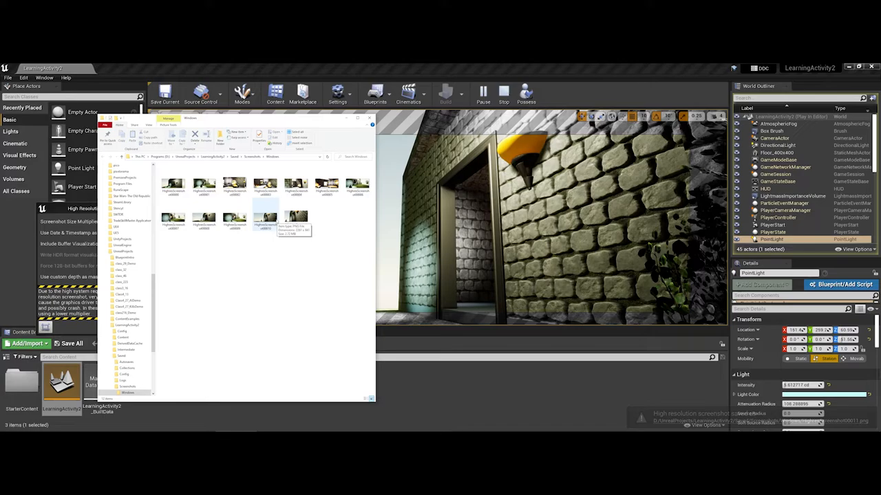
View the new cropped screenshot, then close the Screenshots folder window
{"action": "double_click", "coordinate": [264, 218]}
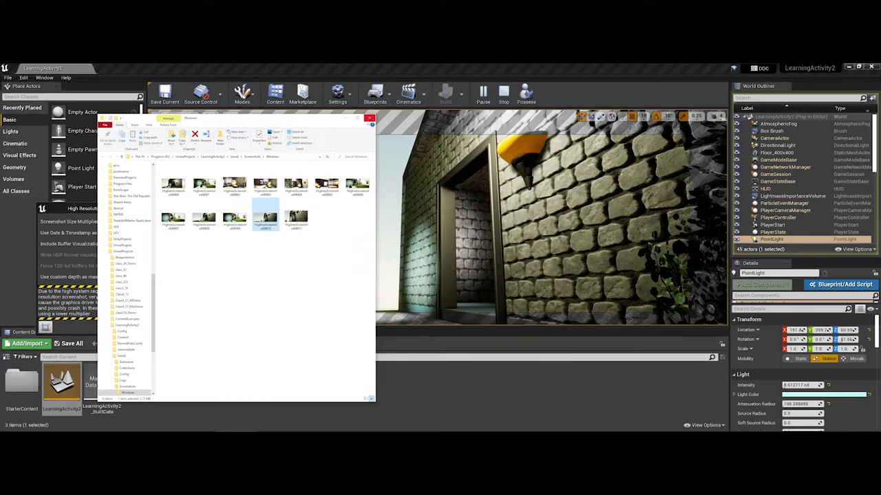
{"action": "left_click", "coordinate": [369, 119]}
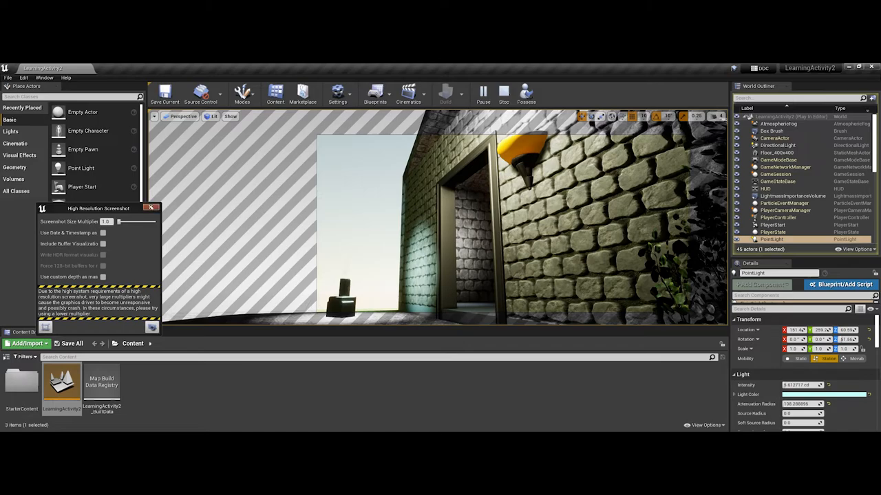
Close the screenshot tool and stop the running simulation
{"action": "left_click", "coordinate": [152, 208]}
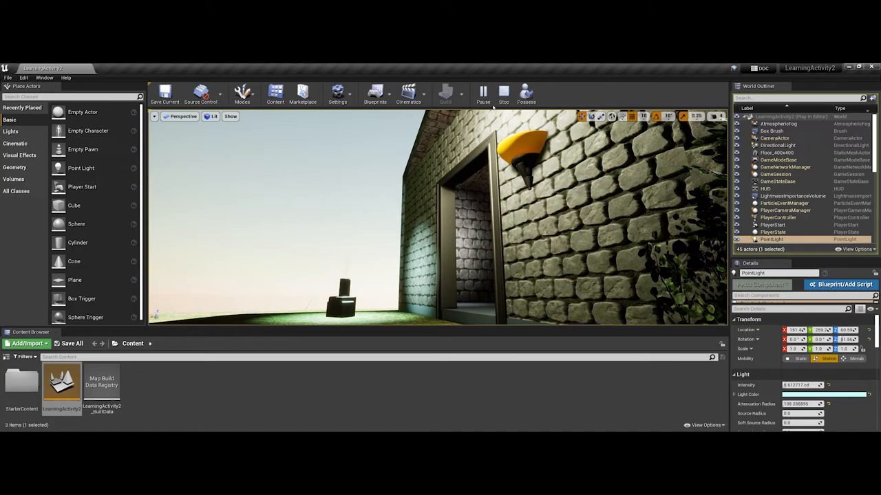
{"action": "left_click", "coordinate": [504, 94]}
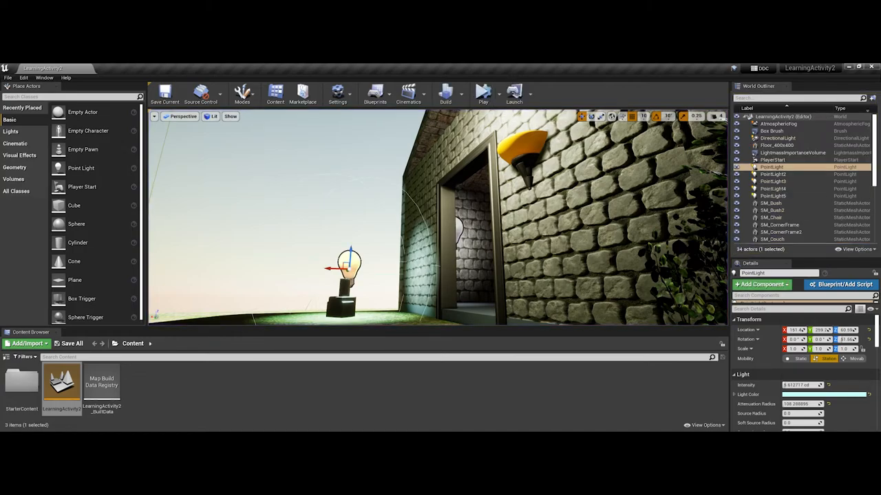